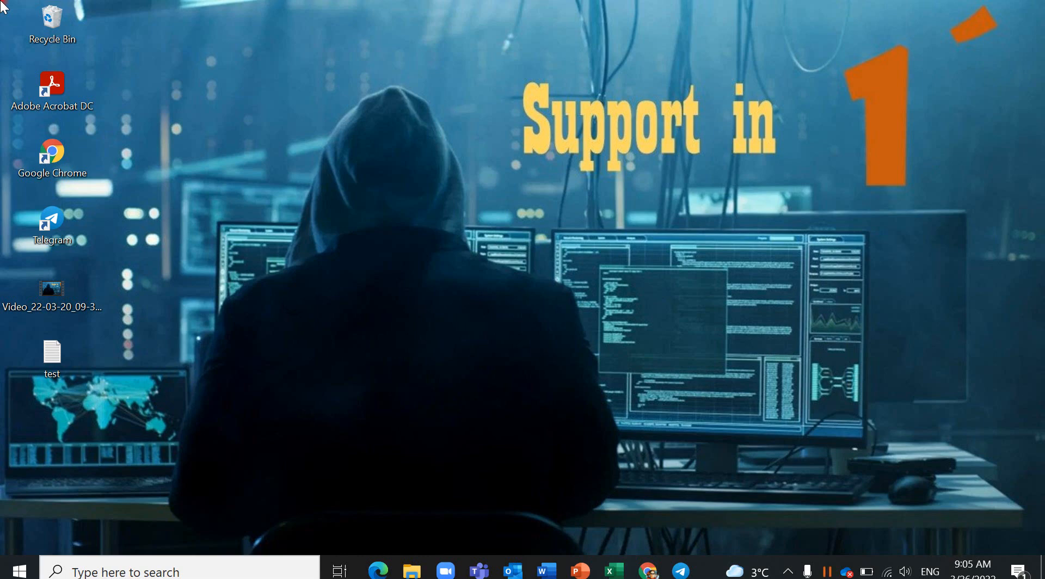
mouse_move(643, 456)
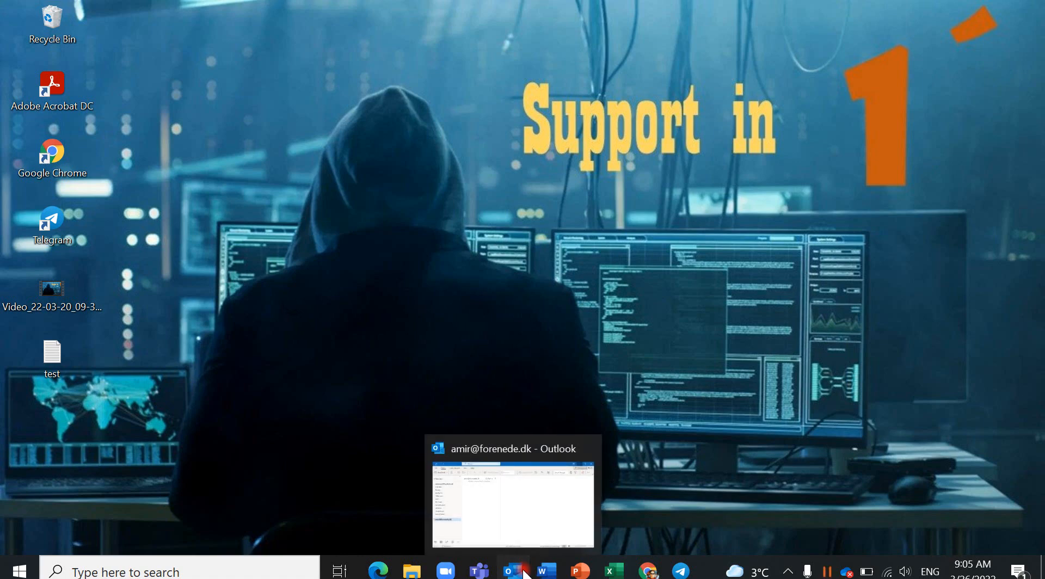
- Start a new email from the work account in Outlook
click(512, 572)
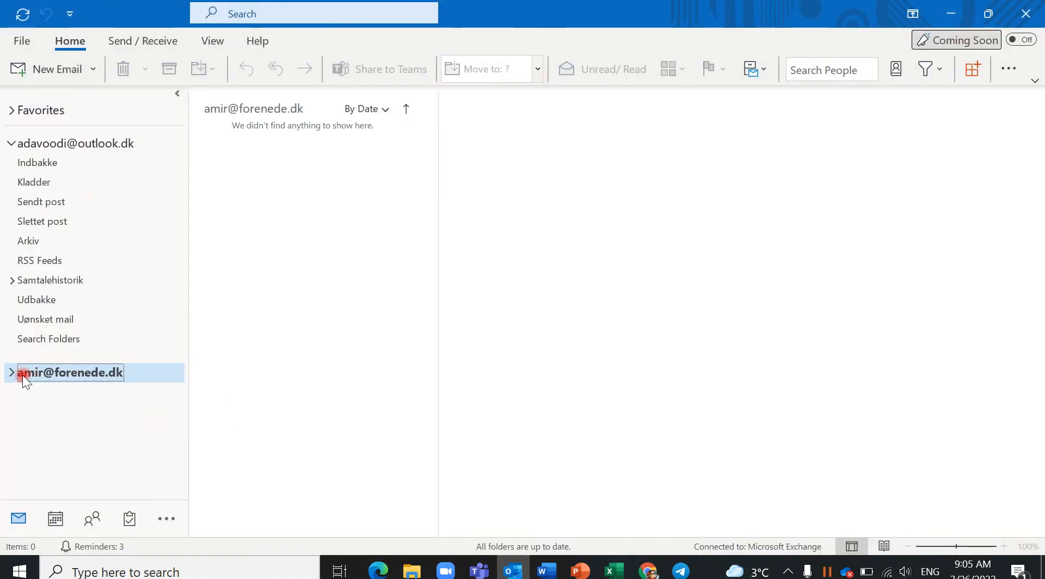
click(11, 372)
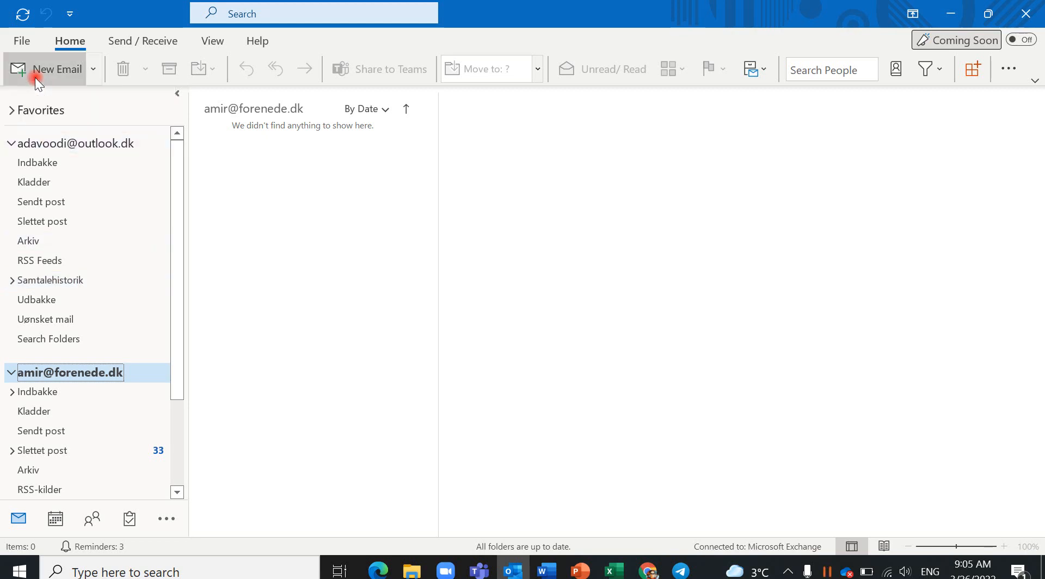
click(58, 68)
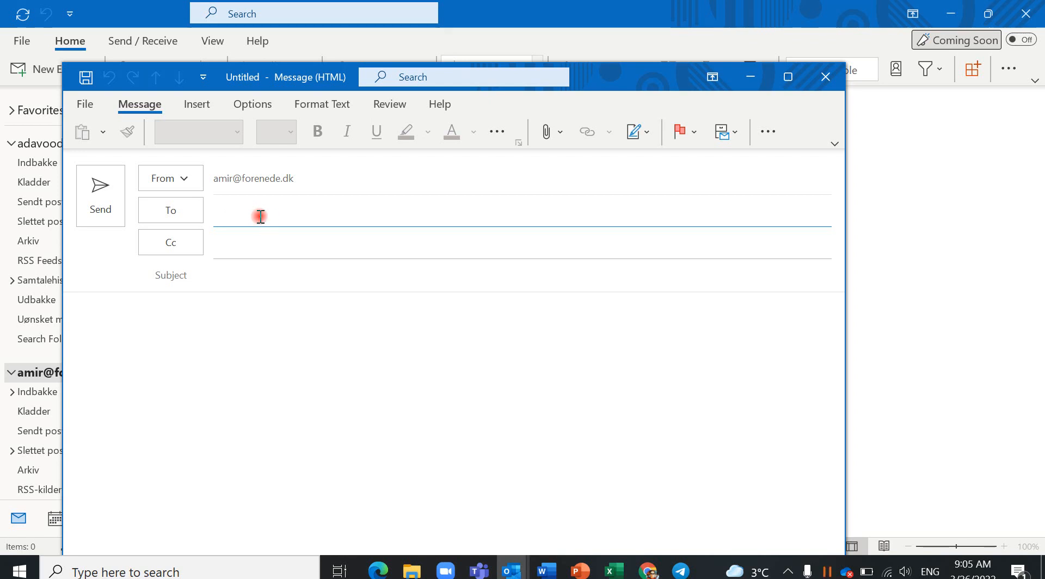
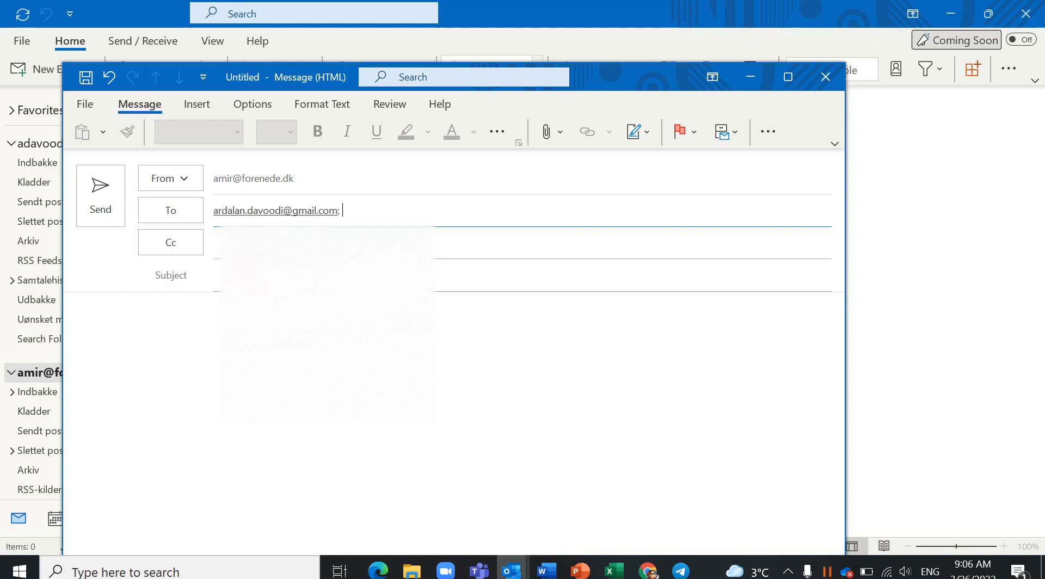
- Address it to the Gmail recipient with subject 'test', body 'test' and test.txt attached
text(test)
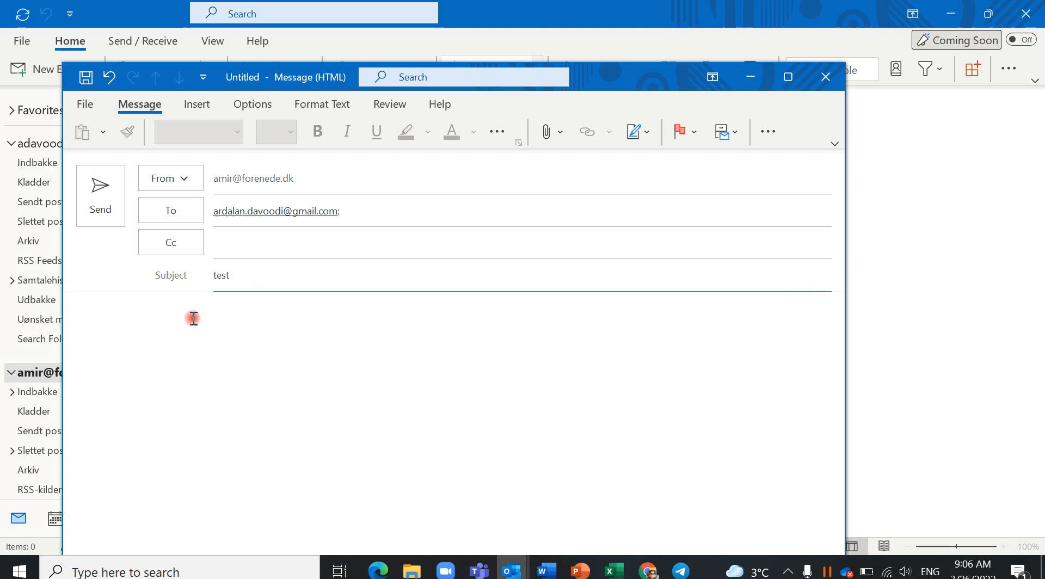
text(test)
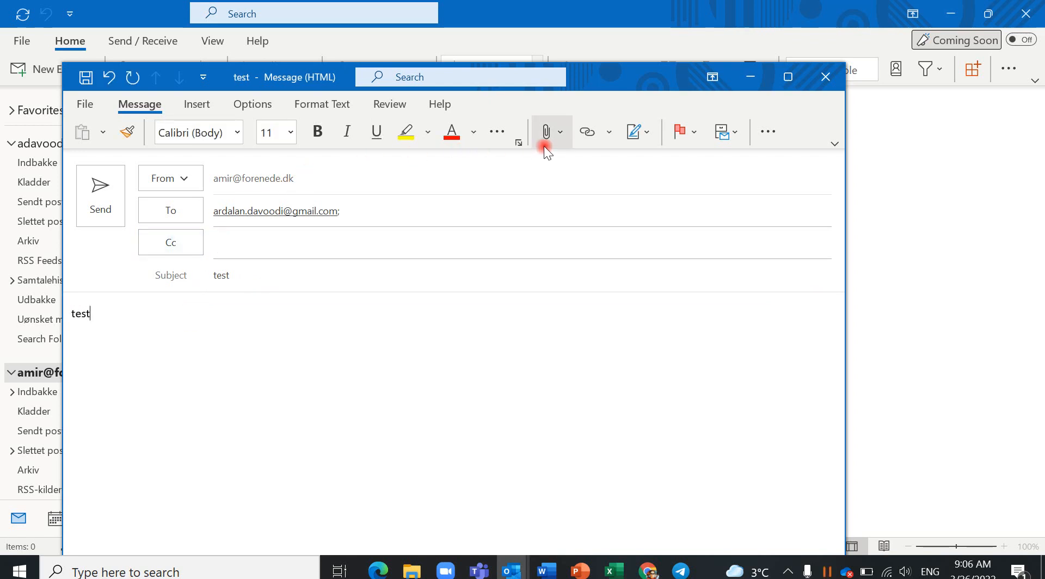
click(546, 132)
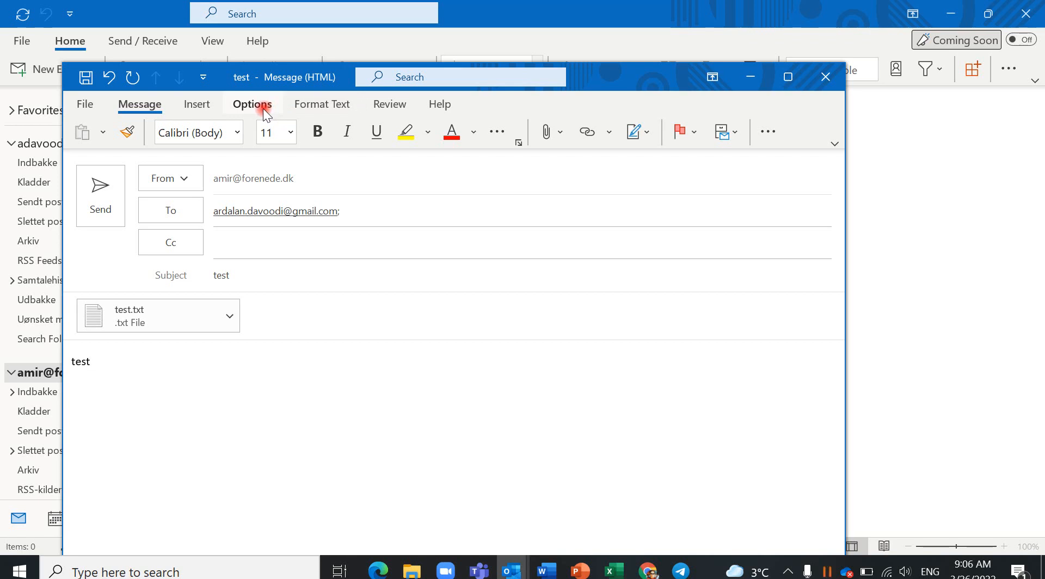
- Apply Encrypt-Only permission from the Encrypt choices and send the email
click(252, 105)
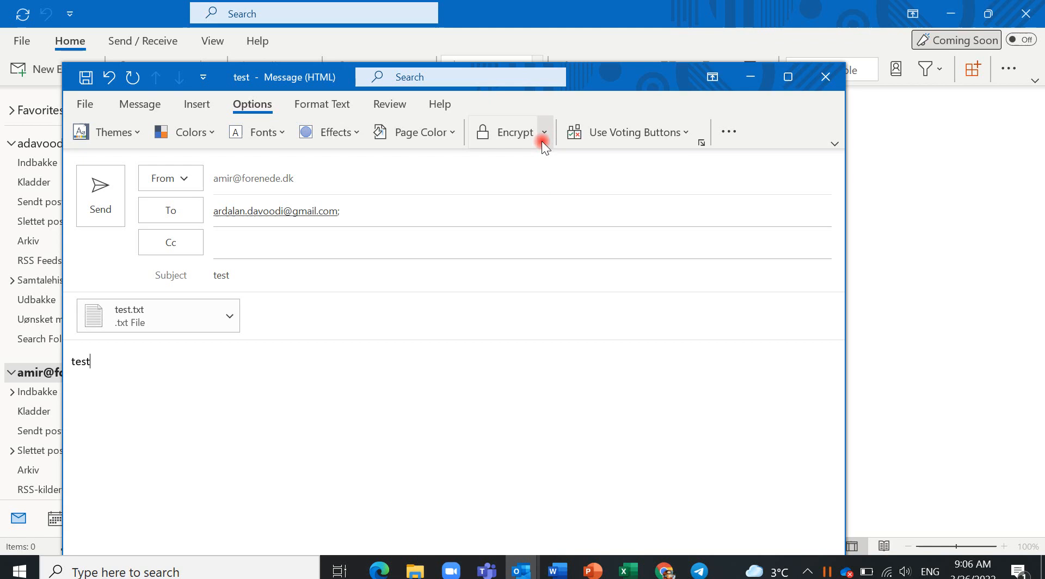
click(545, 131)
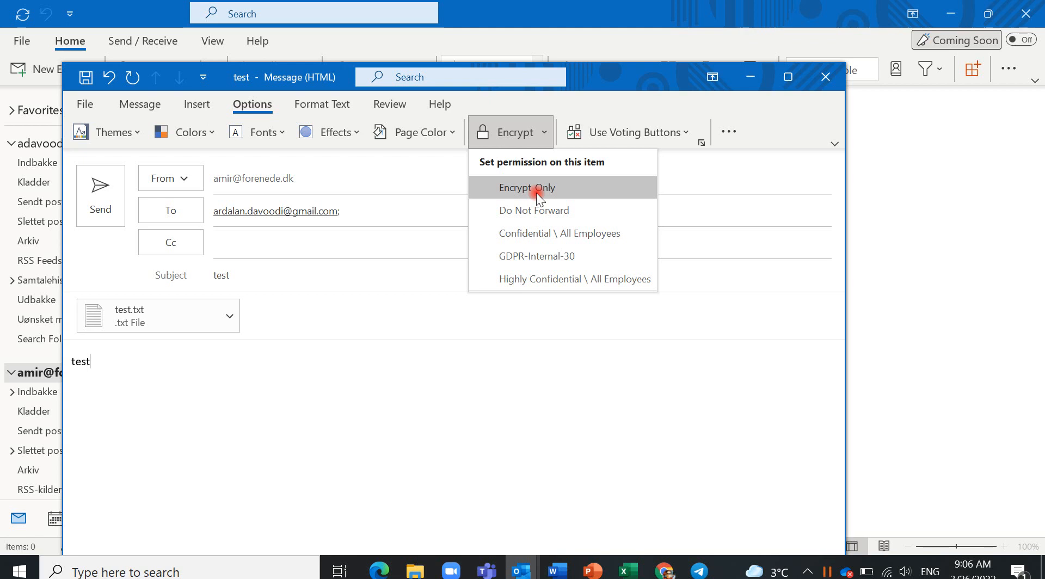
click(526, 187)
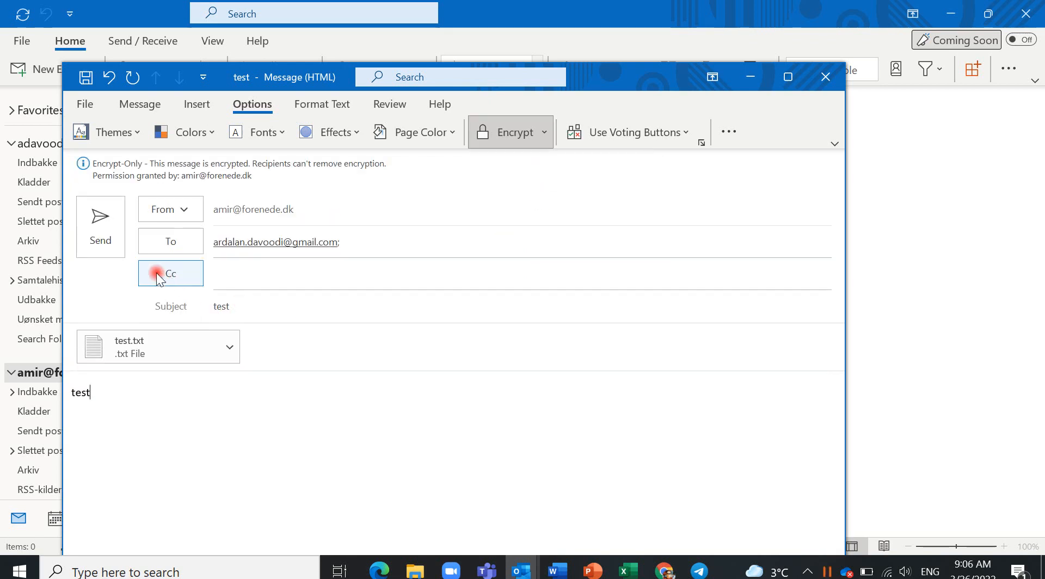
click(100, 225)
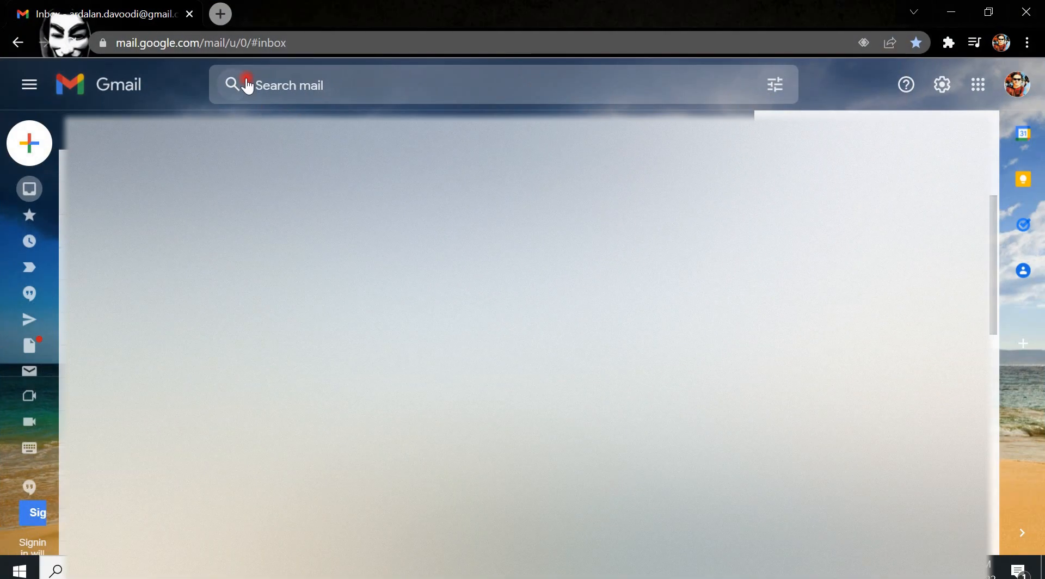
mouse_move(340, 70)
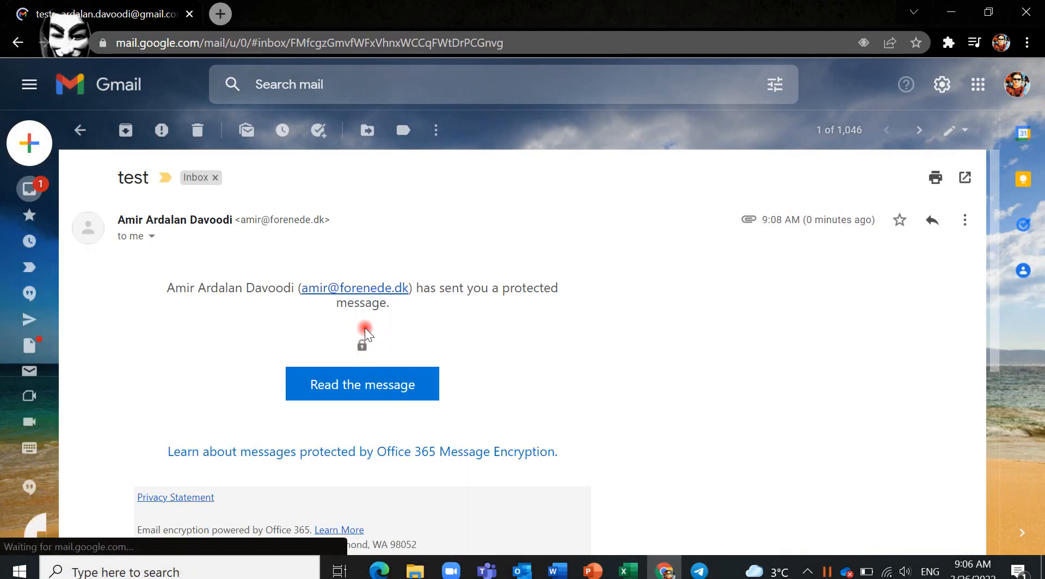
mouse_move(362, 384)
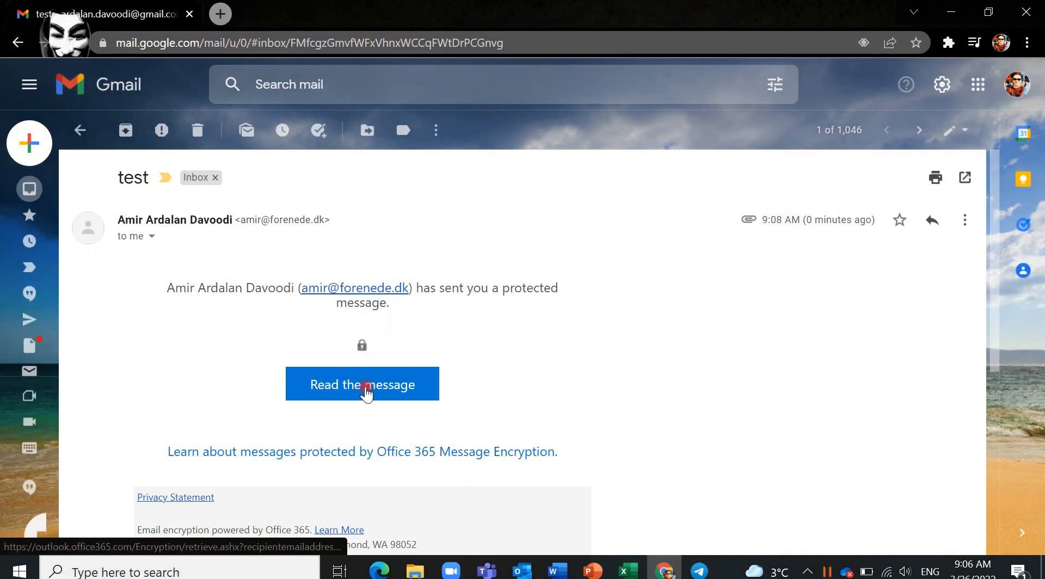
- Choose 'Read the message' on the protected test email in Gmail
click(362, 385)
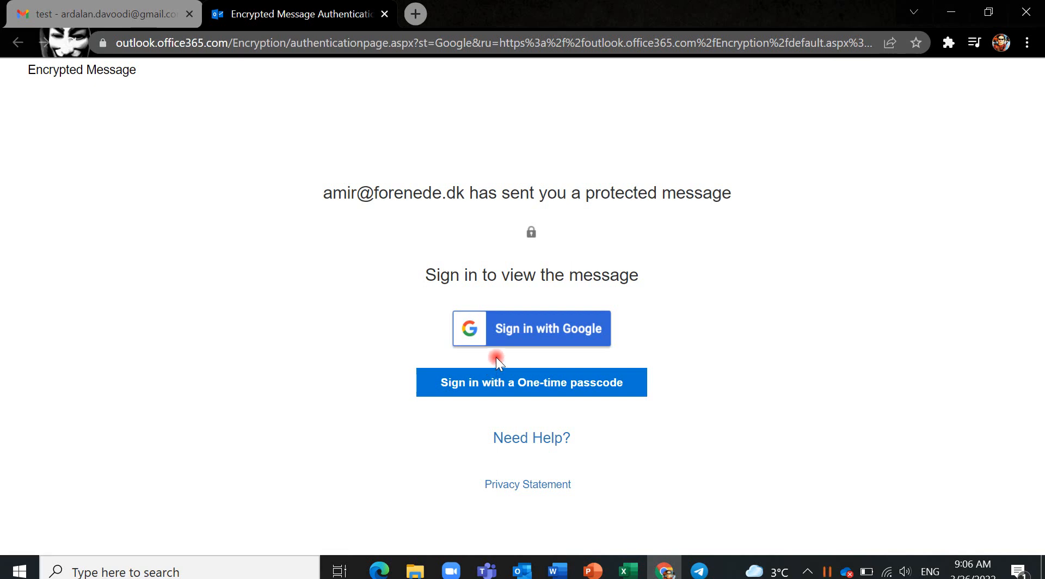
mouse_move(524, 349)
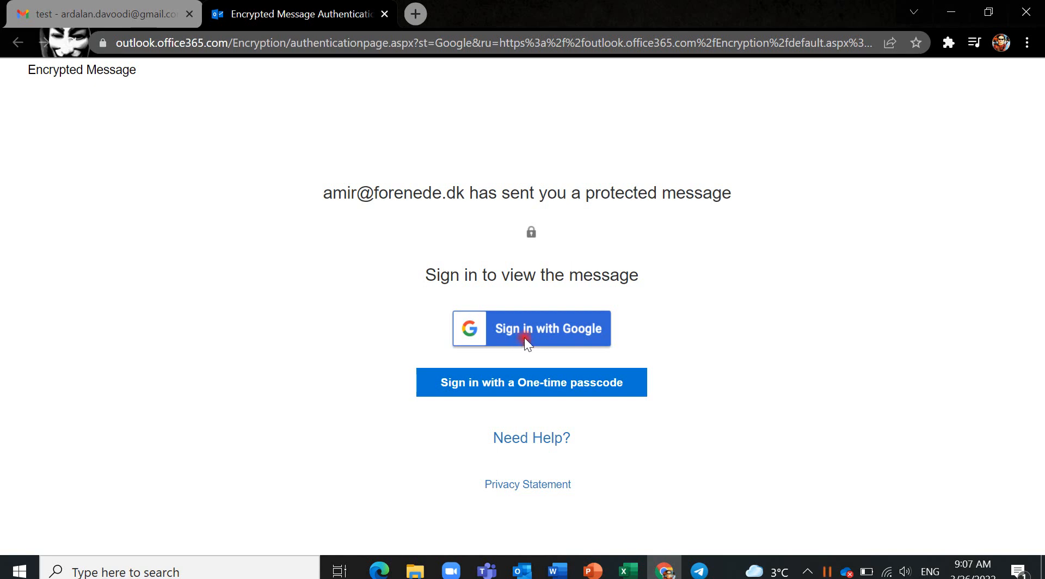
- Sign in with Google on the Encrypted Message page to unlock the email
click(532, 327)
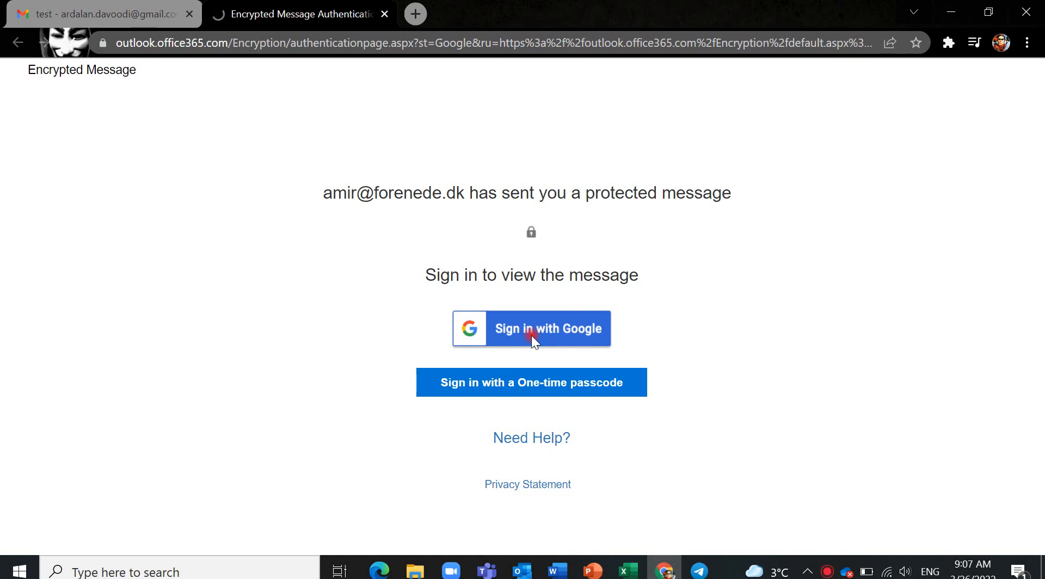
click(531, 328)
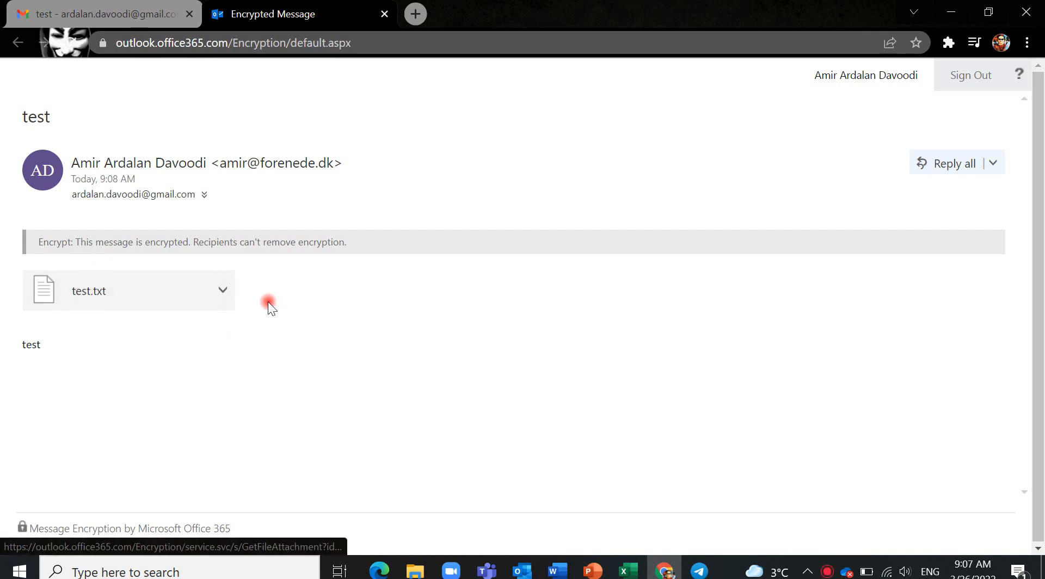
- Preview the test.txt attachment from the decrypted test email
click(129, 289)
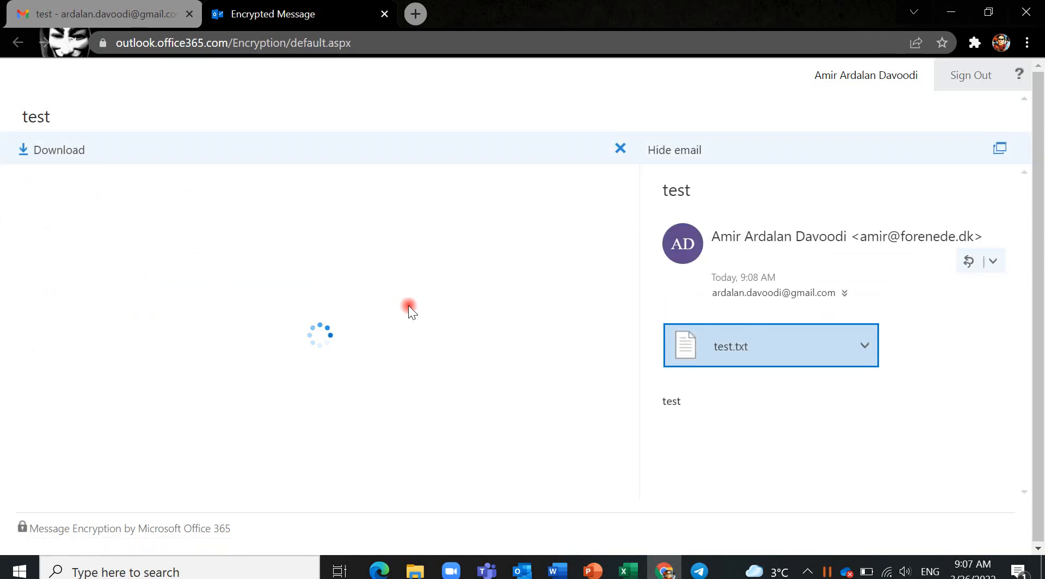
mouse_move(524, 299)
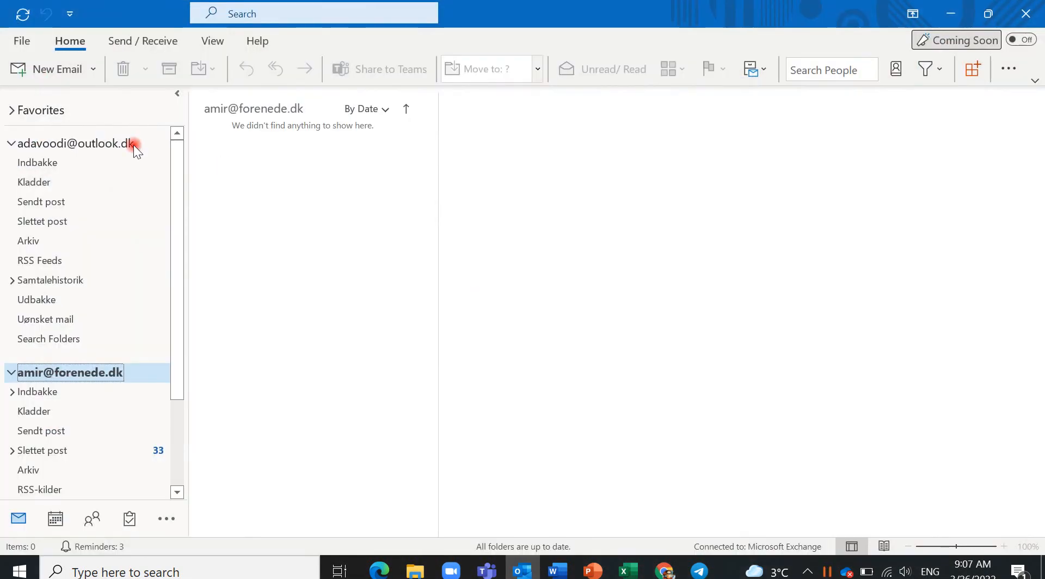
- Start another new email and show its Options encryption permission list
click(52, 69)
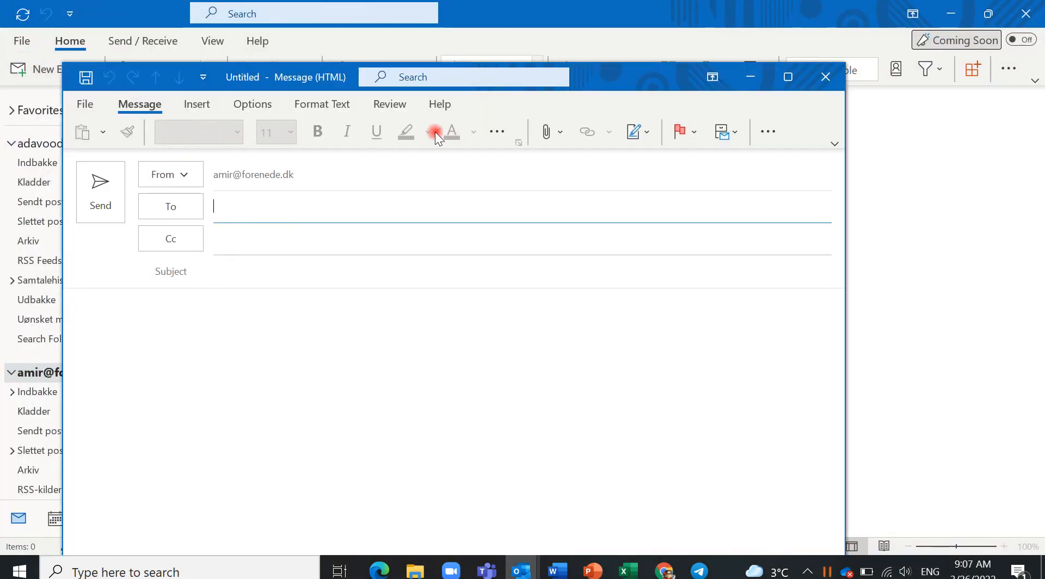
click(251, 105)
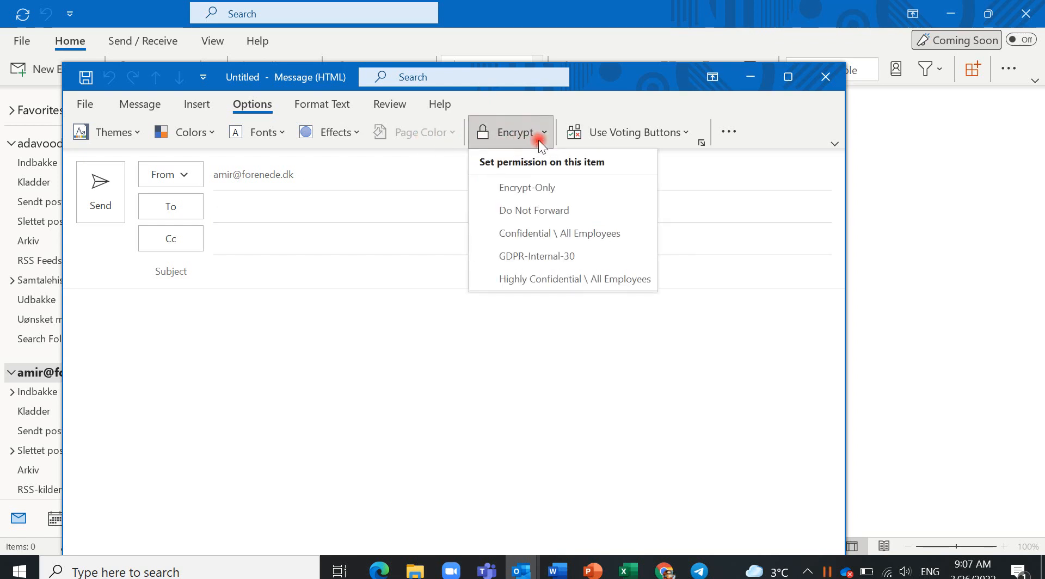
mouse_move(526, 187)
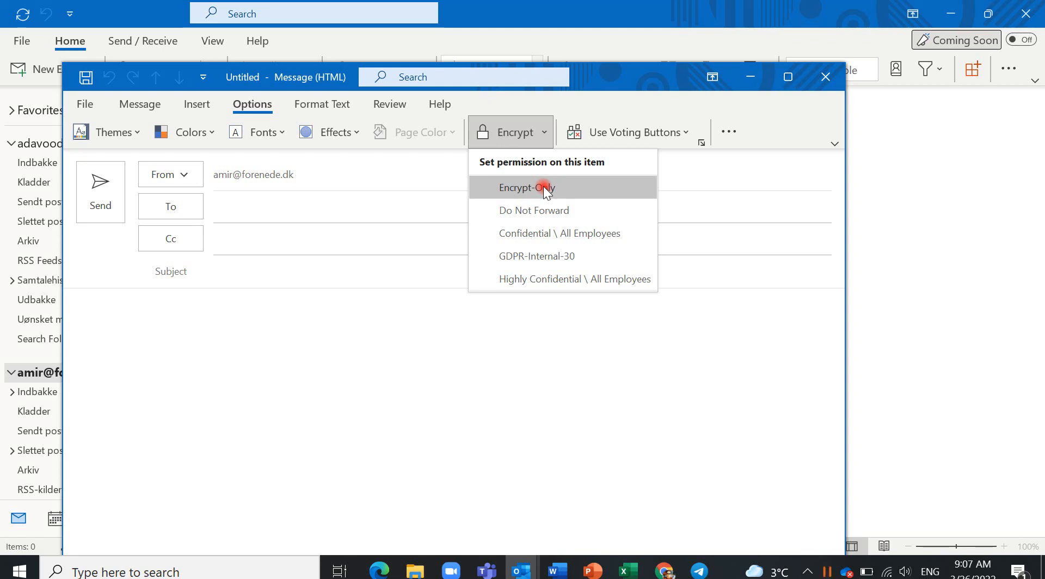
mouse_move(546, 210)
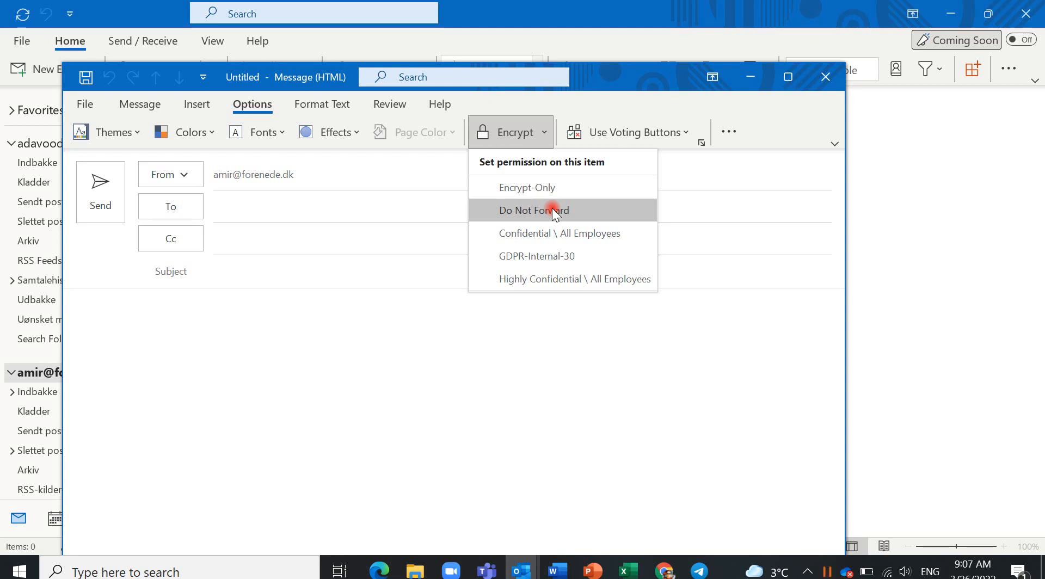
mouse_move(527, 279)
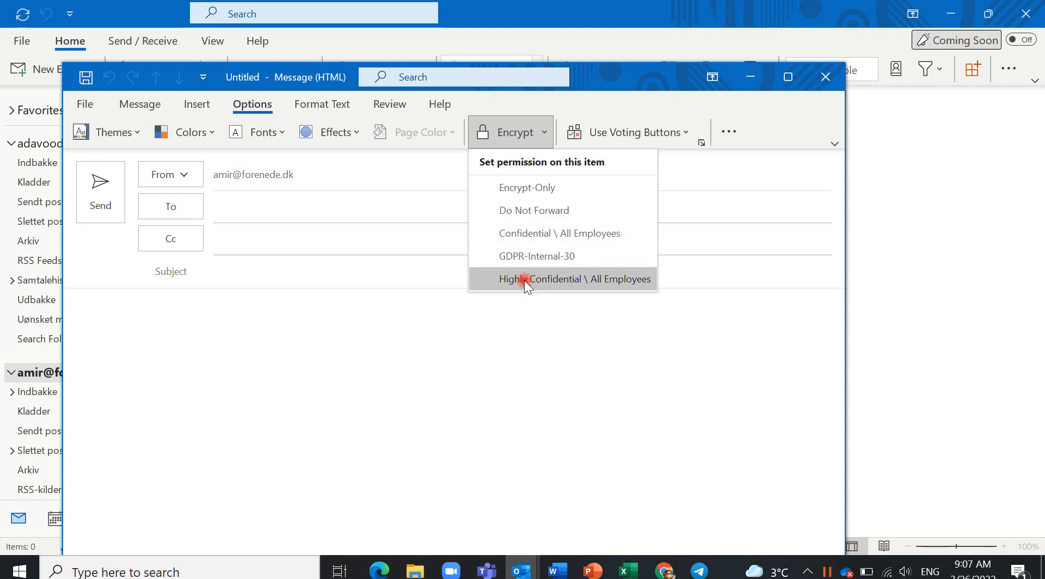
mouse_move(521, 255)
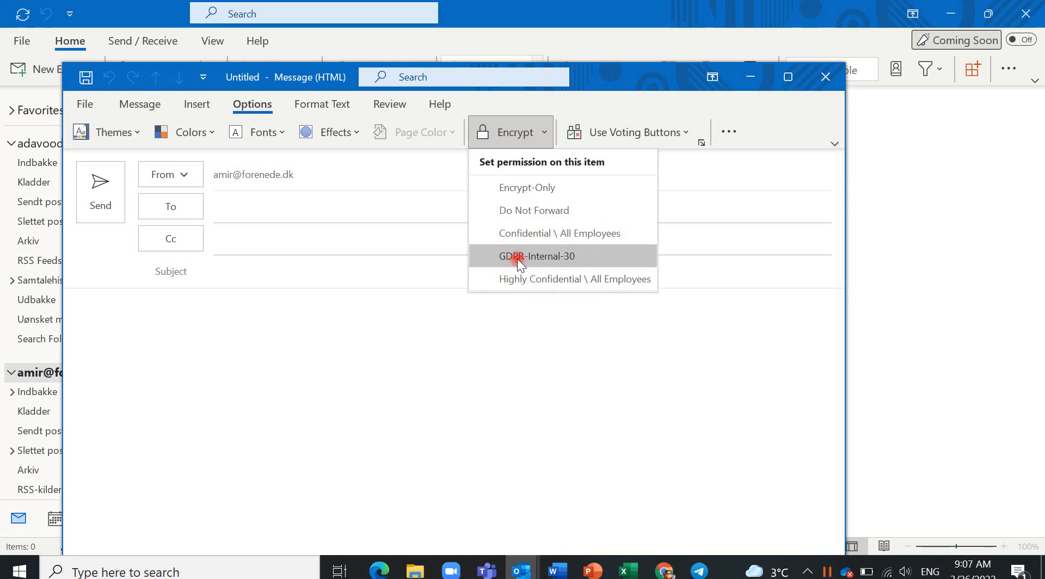
mouse_move(562, 233)
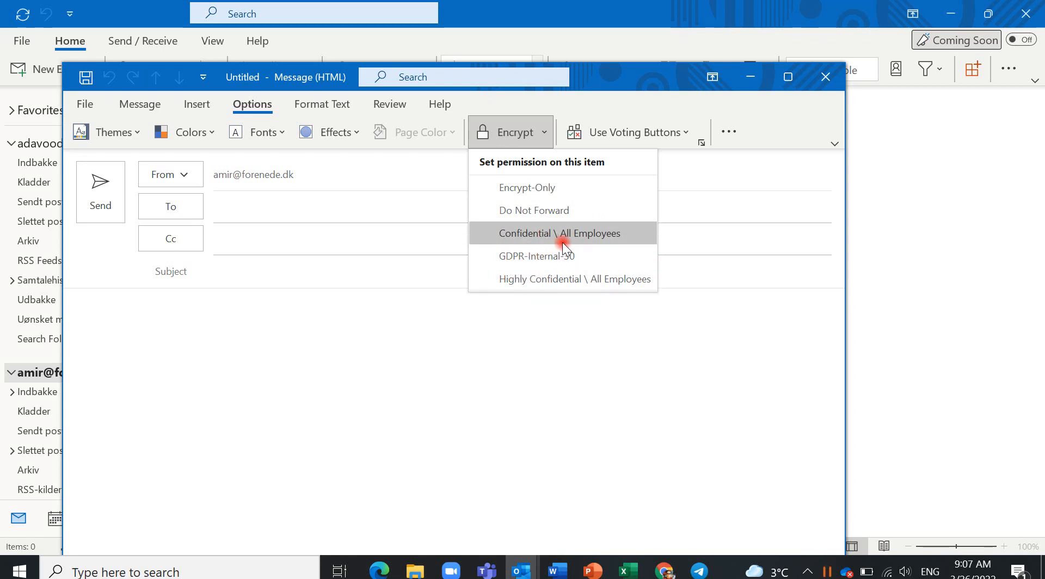
mouse_move(548, 278)
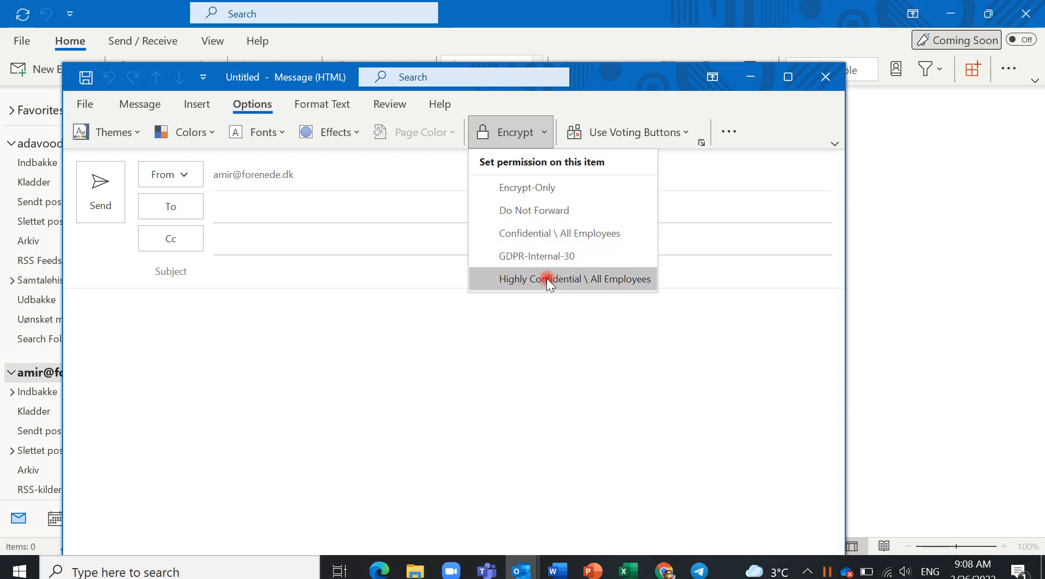
mouse_move(431, 367)
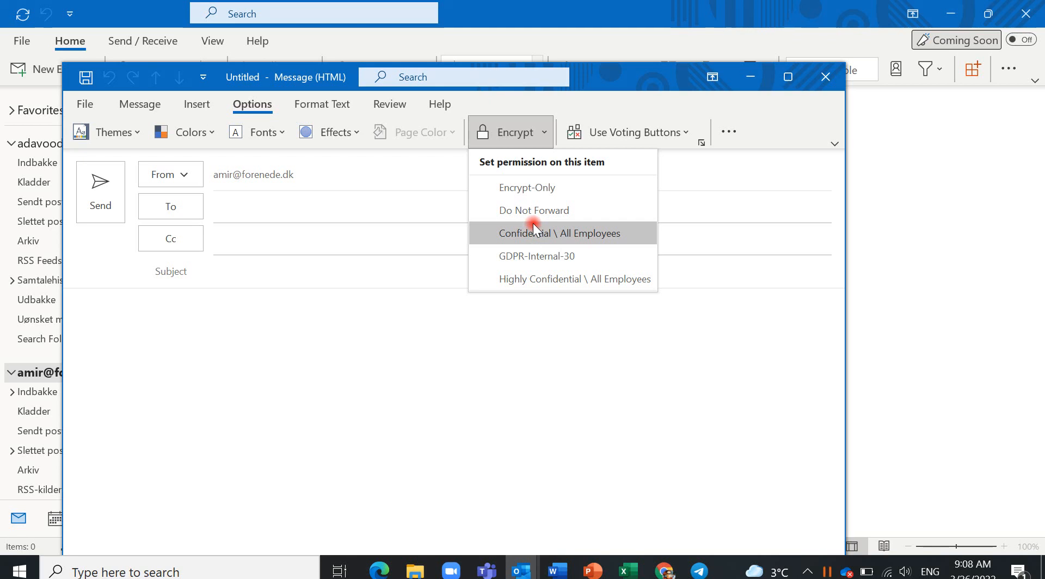
mouse_move(536, 210)
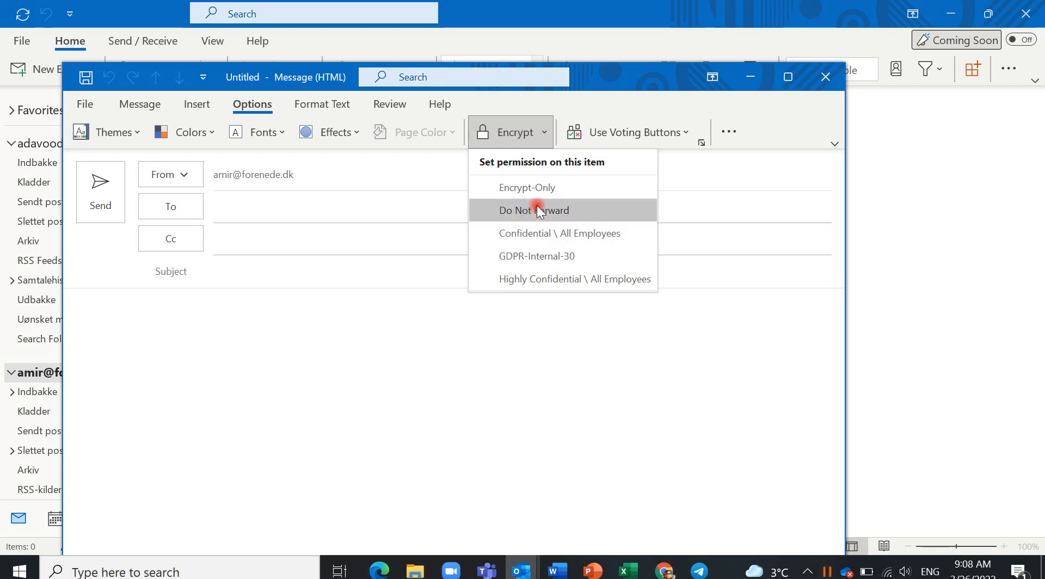
mouse_move(513, 189)
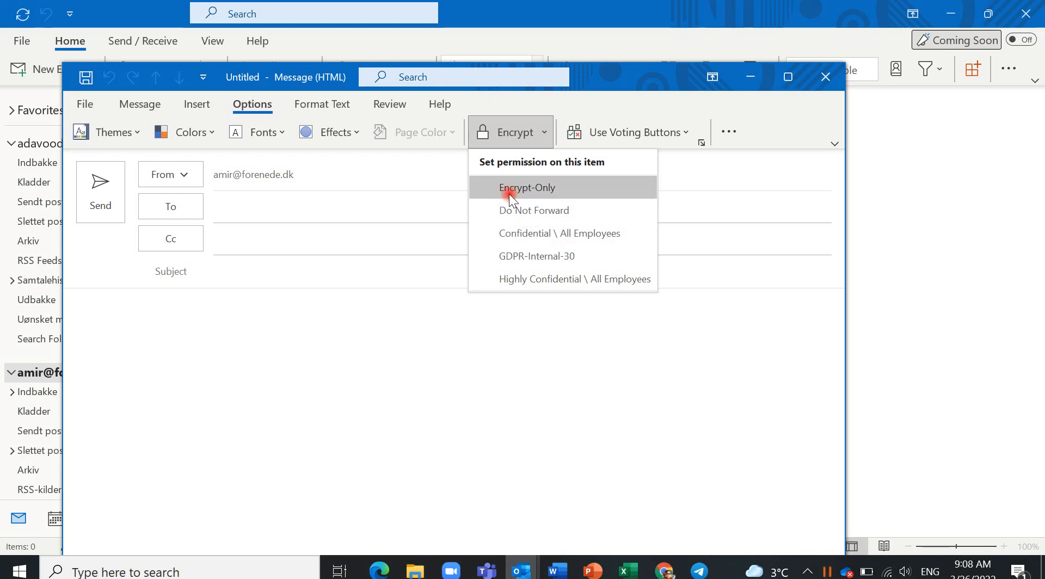